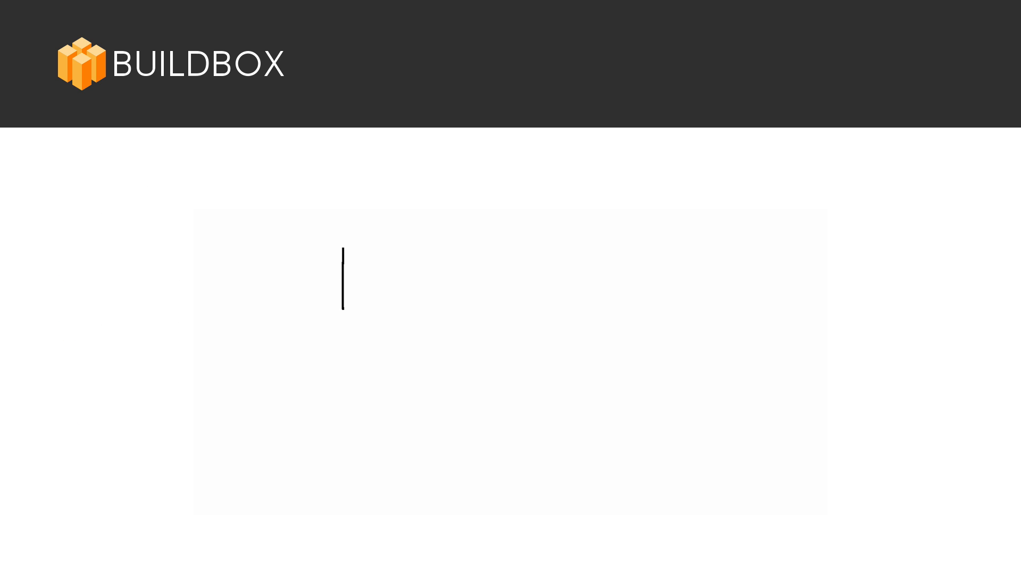
Step: Draw the remaining sides to close the box's front square outline on the upper-left whiteboard area
drag(342, 248, 421, 304)
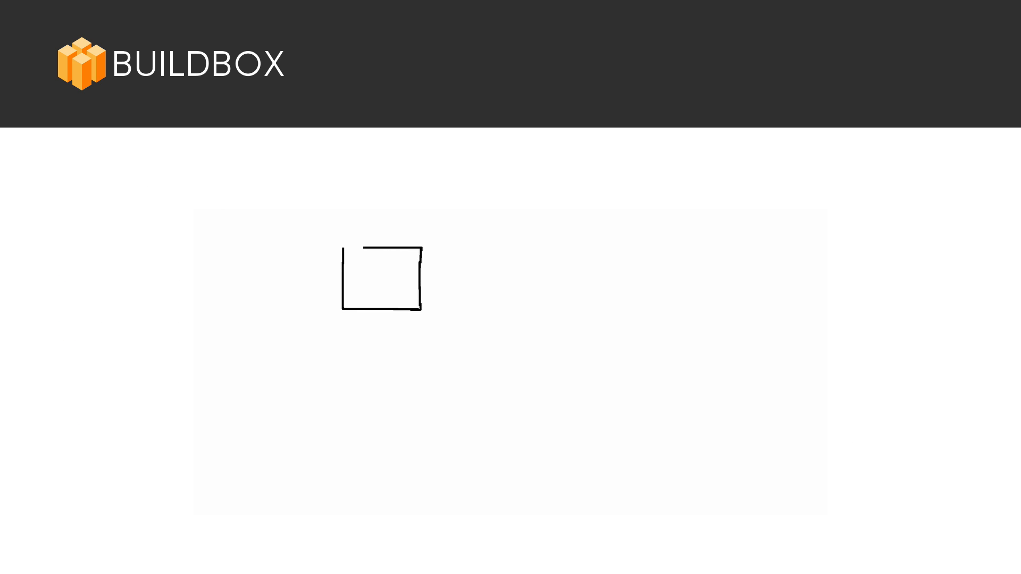